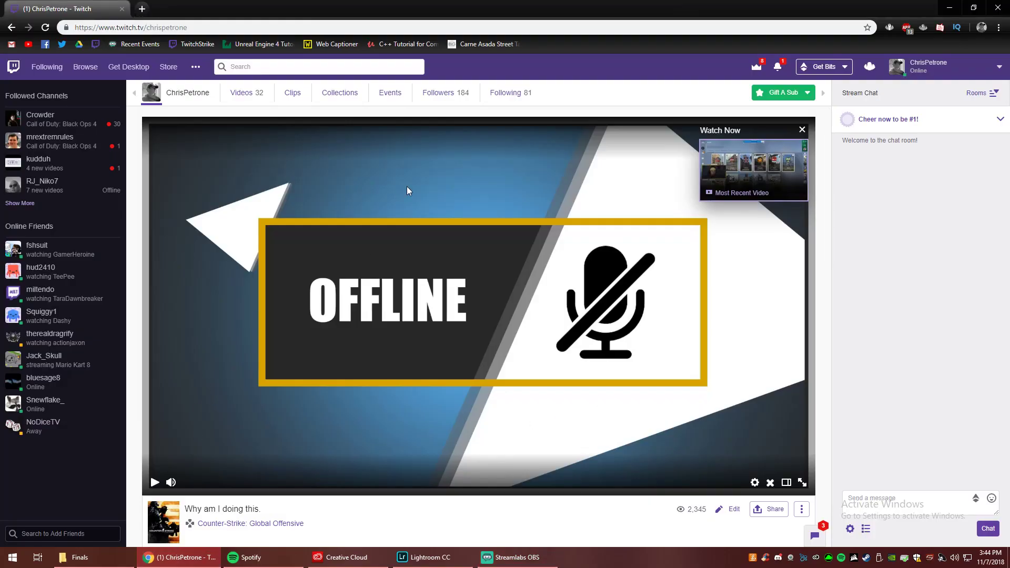
mouse_move(595, 188)
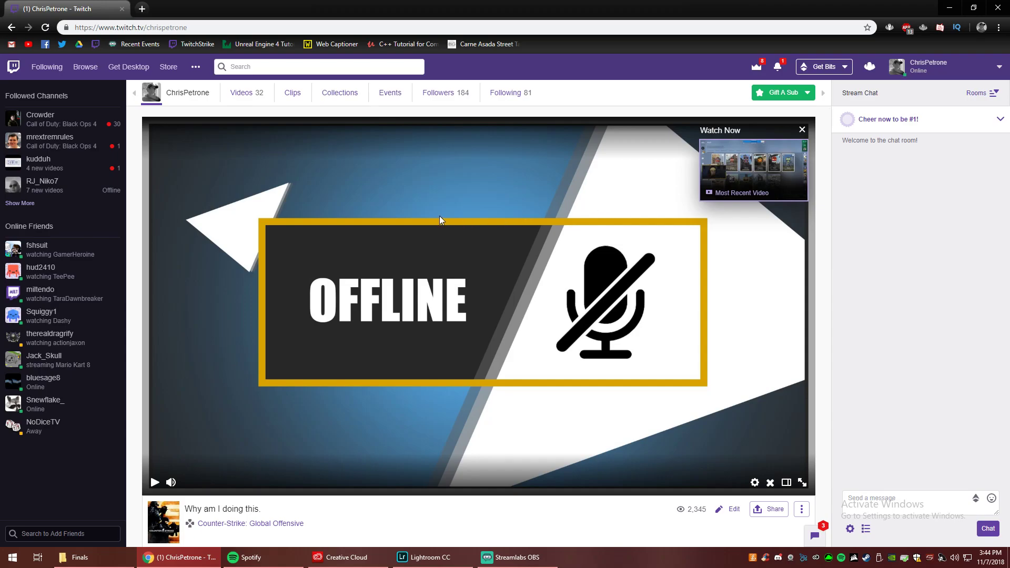
mouse_move(295, 159)
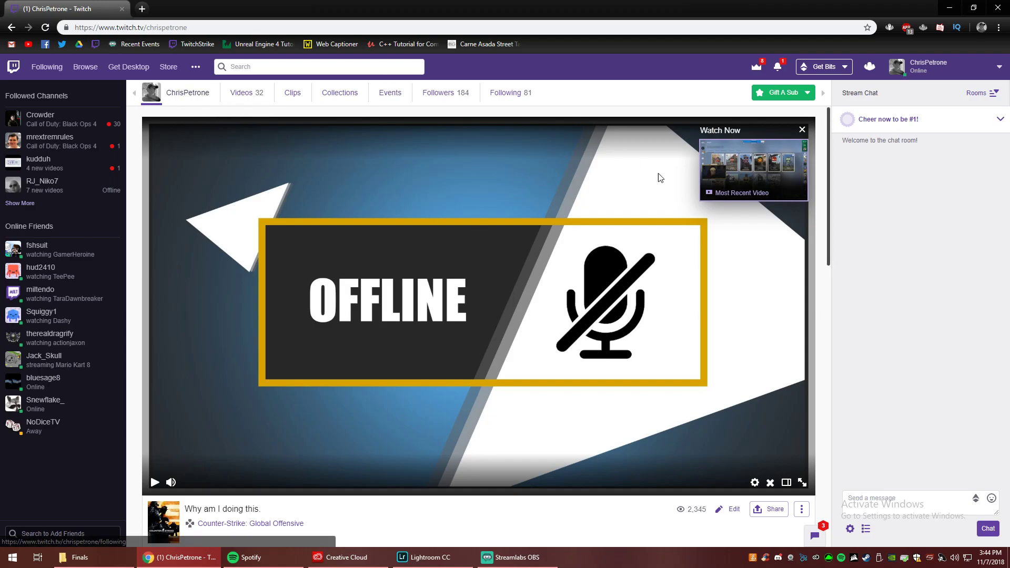
Step: Filter the channel's Videos tab to Past Broadcasts and play the 'Troll Me.' broadcast
click(242, 92)
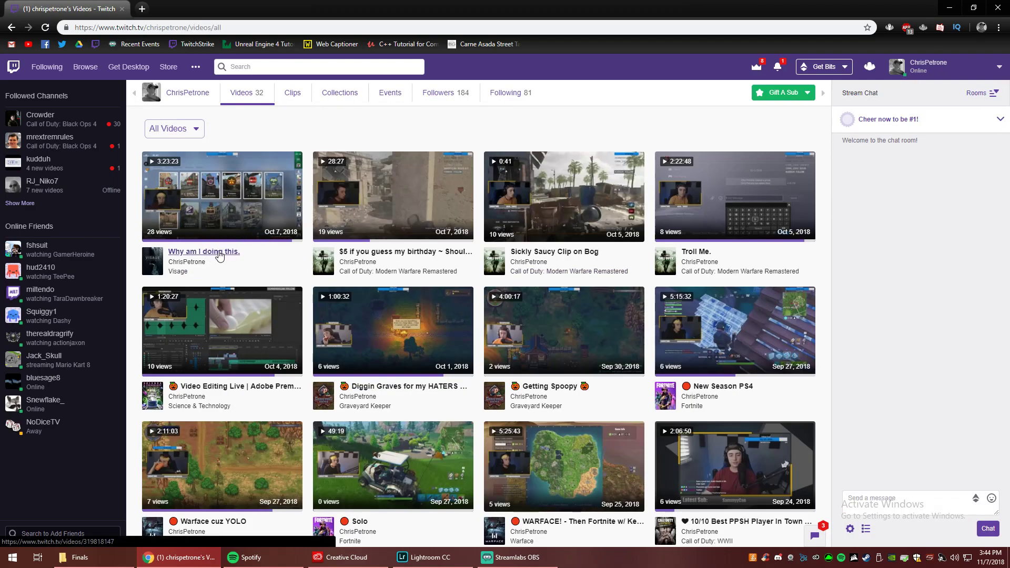
mouse_move(203, 251)
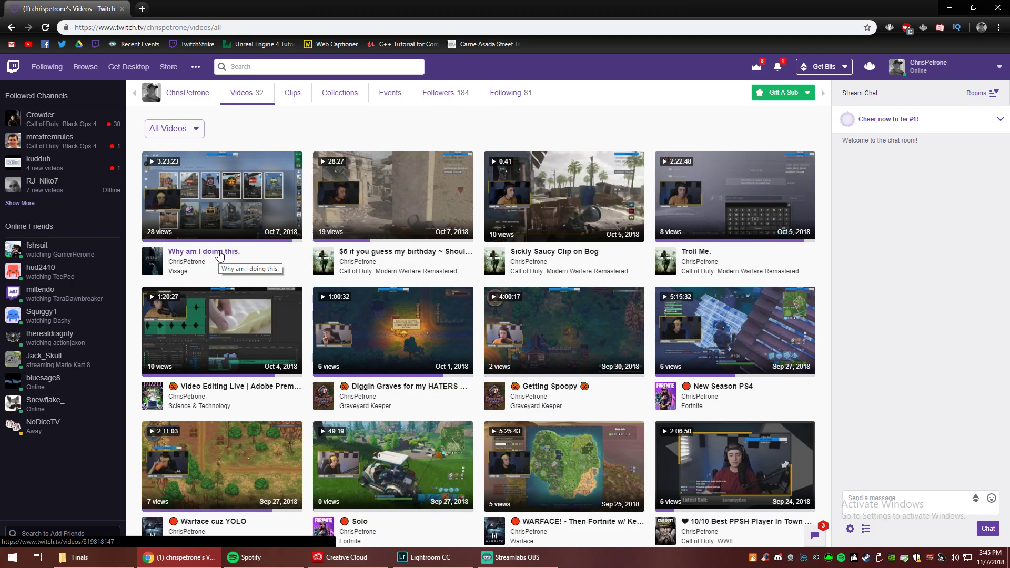
click(172, 129)
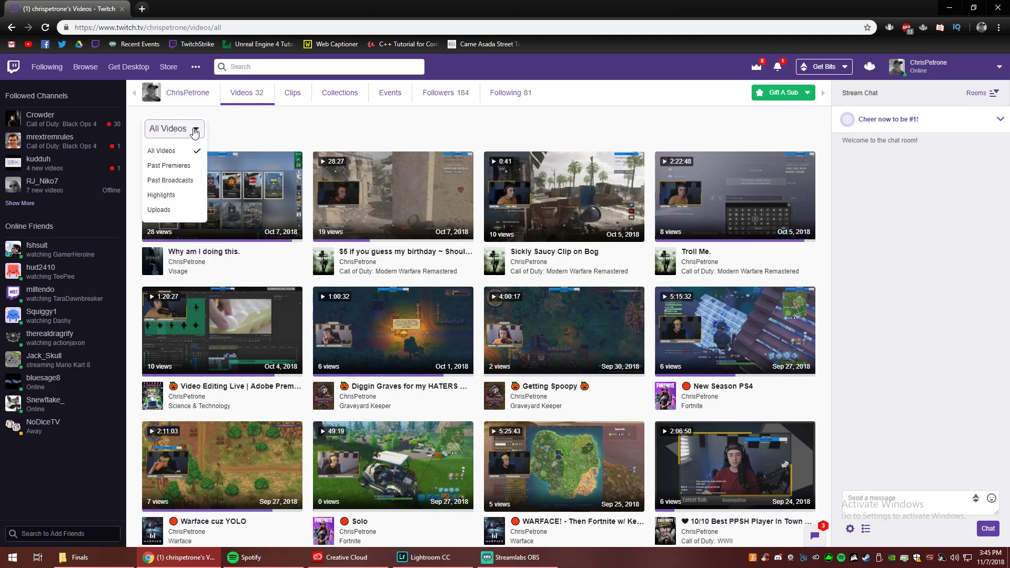
mouse_move(174, 180)
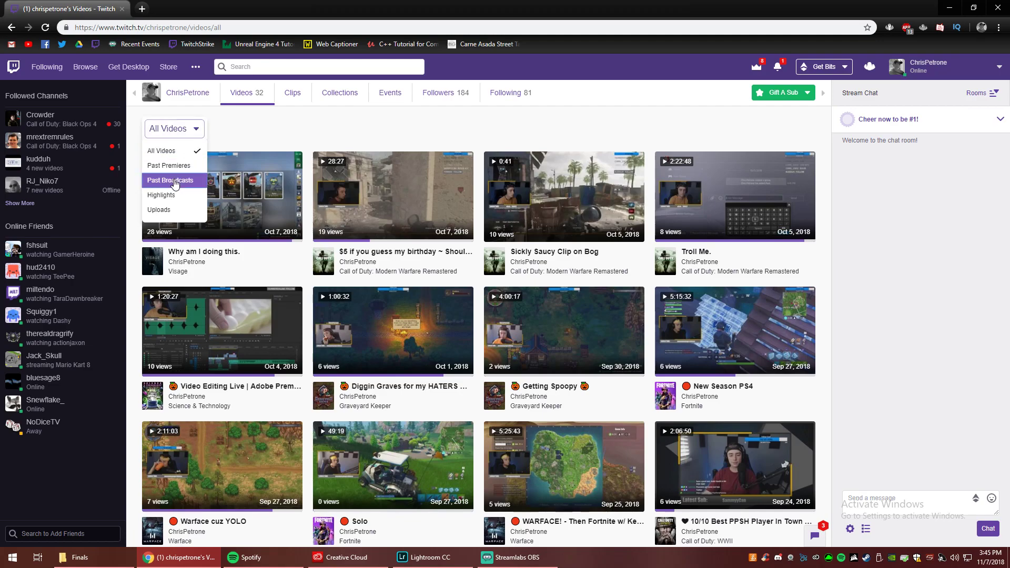
click(170, 181)
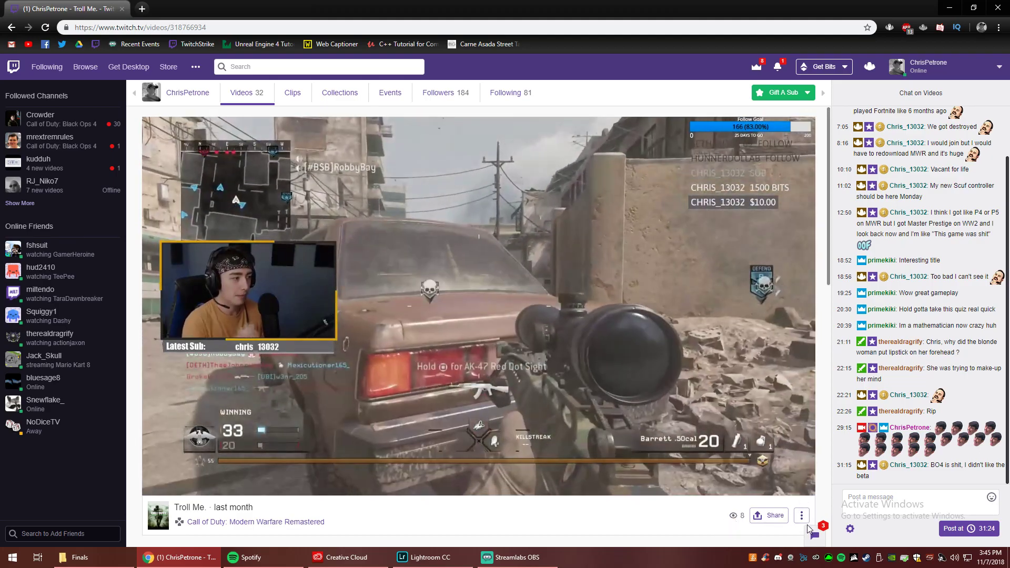
Step: Choose Highlight from the 'Troll Me.' broadcast's options menu to launch the Highlighter
click(801, 515)
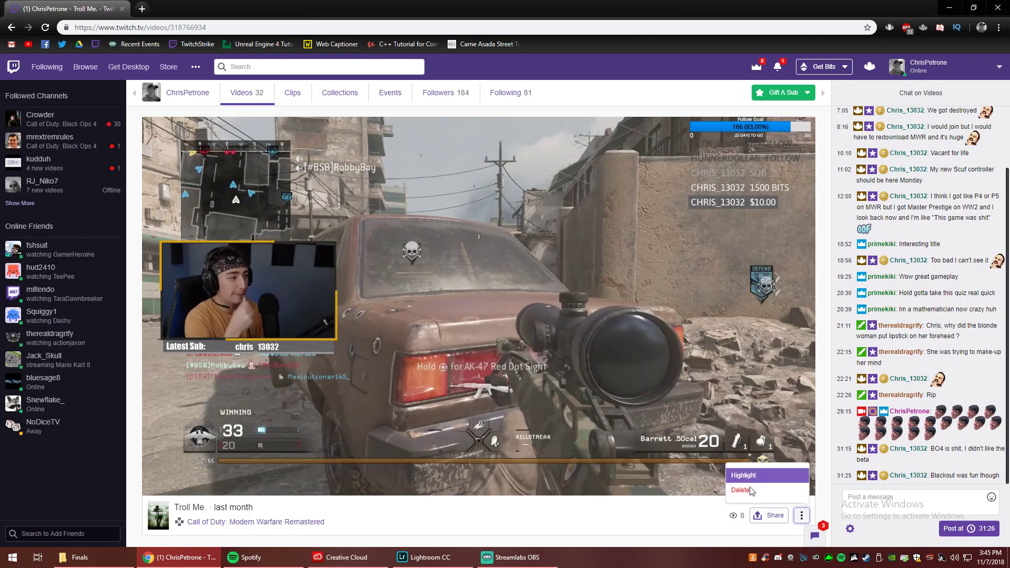
click(742, 474)
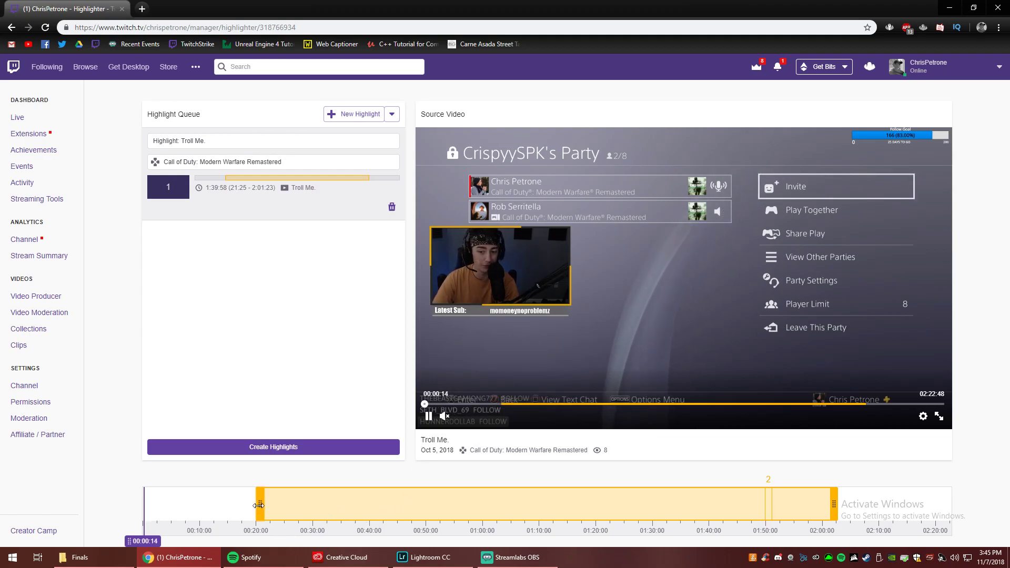
Step: Trim the highlight handles to start at 2:01:22 and end at 2:06:39
scroll(down, 3)
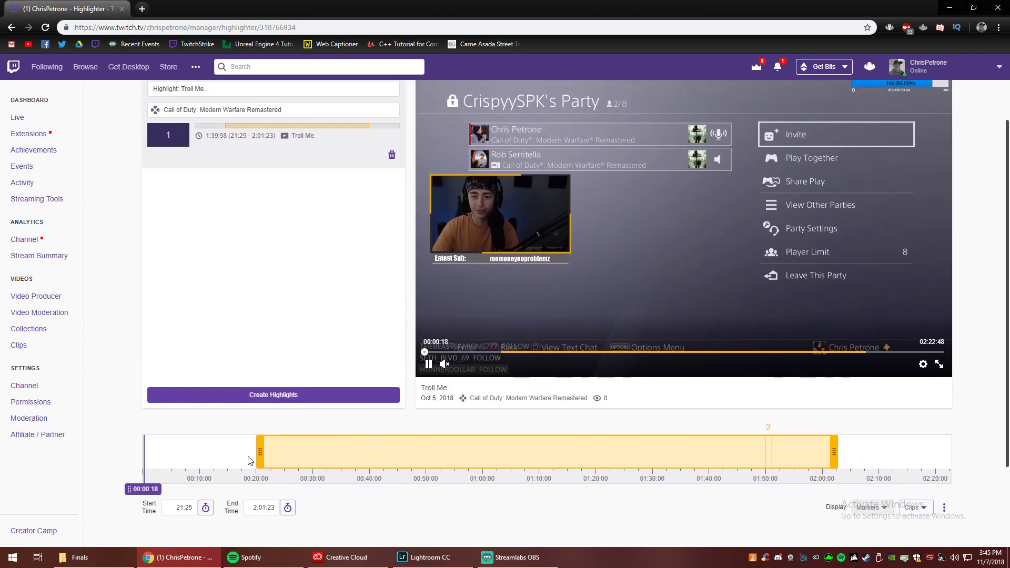
drag(261, 451, 789, 451)
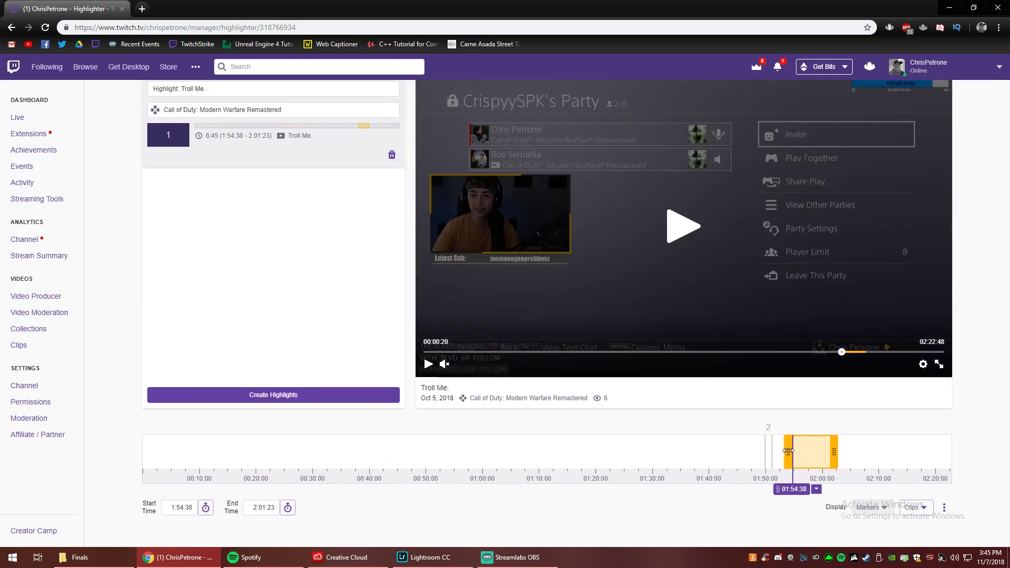
drag(788, 450, 817, 450)
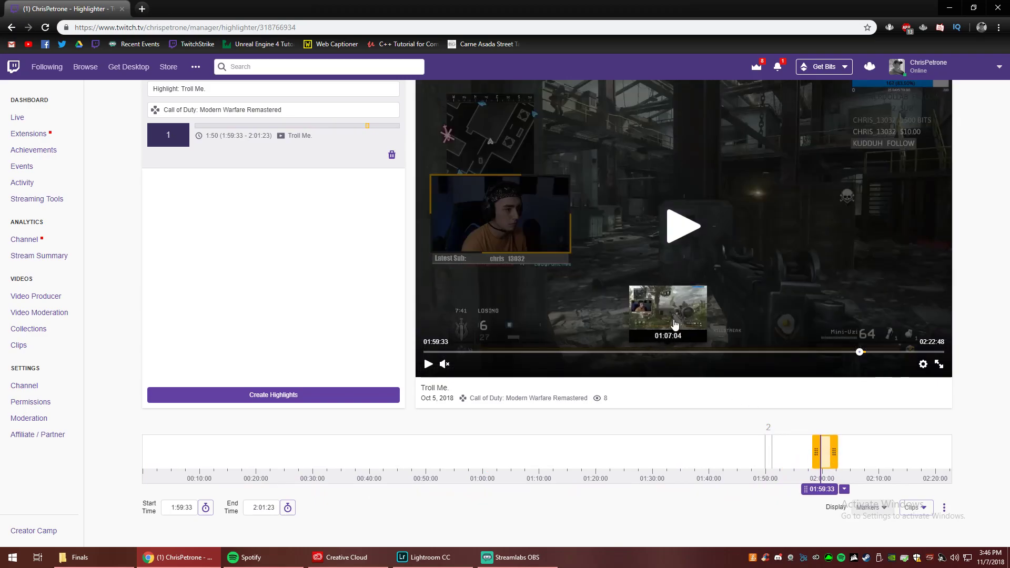
click(683, 226)
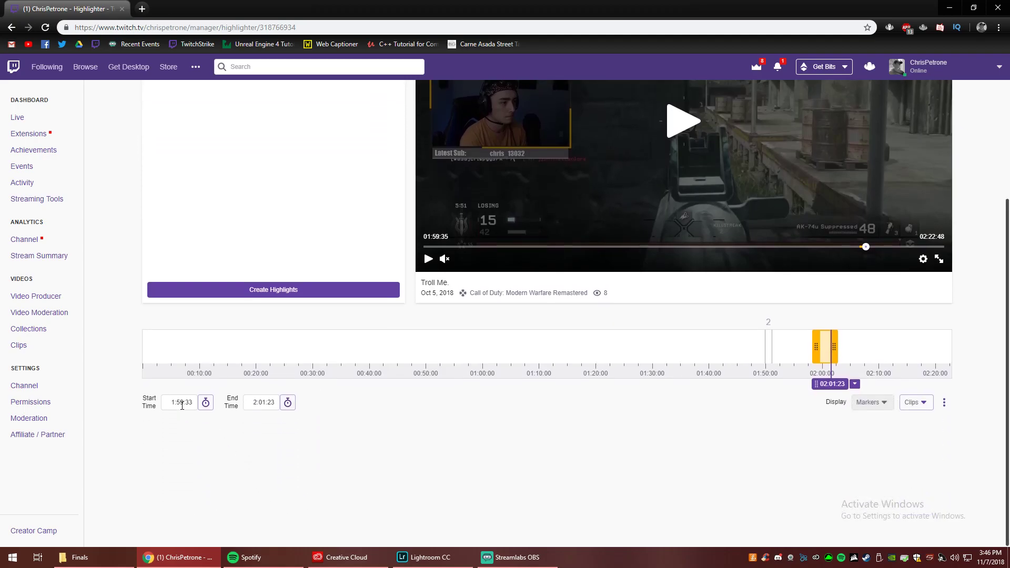
mouse_move(205, 402)
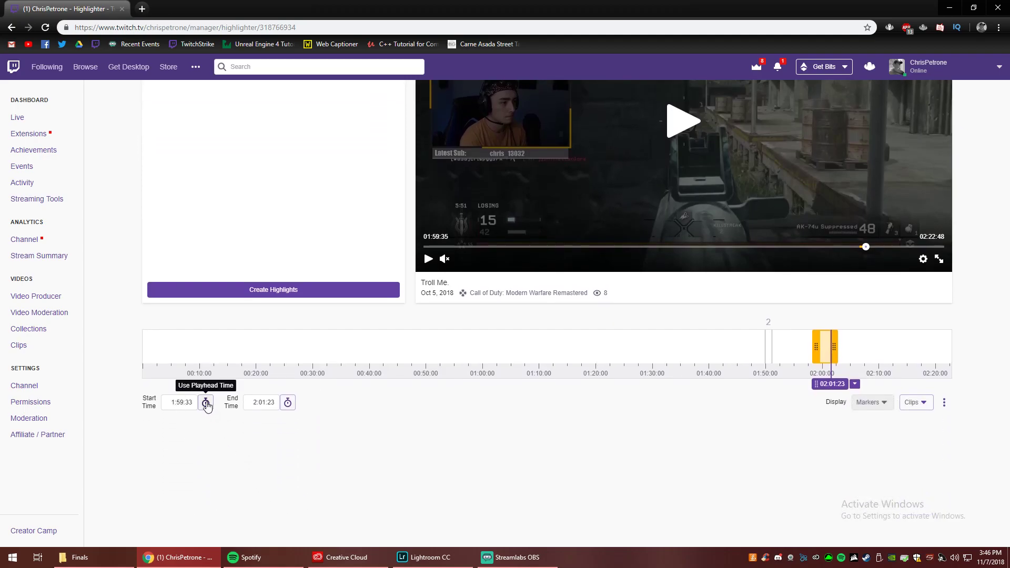
click(206, 401)
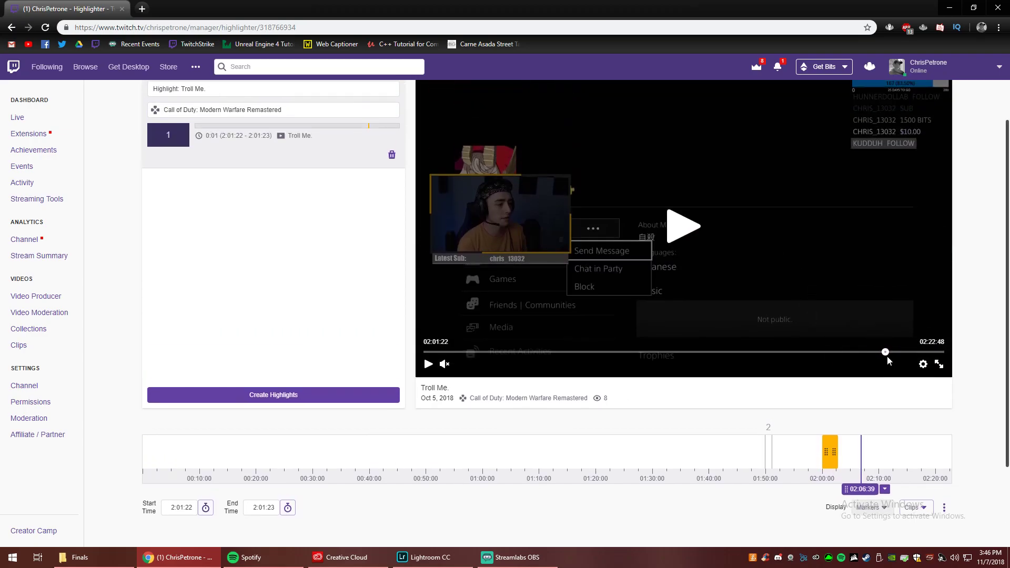
mouse_move(287, 508)
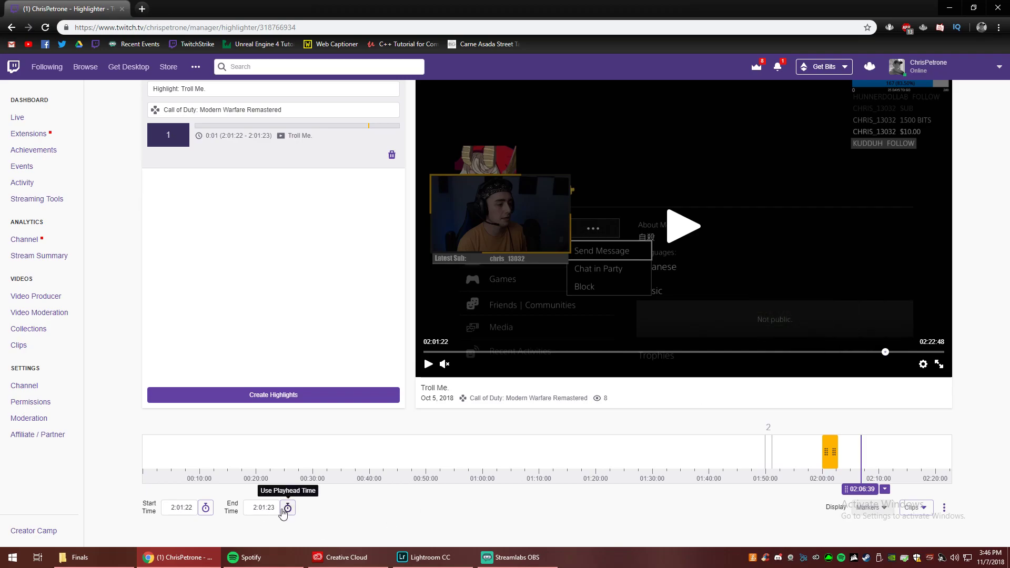
click(287, 508)
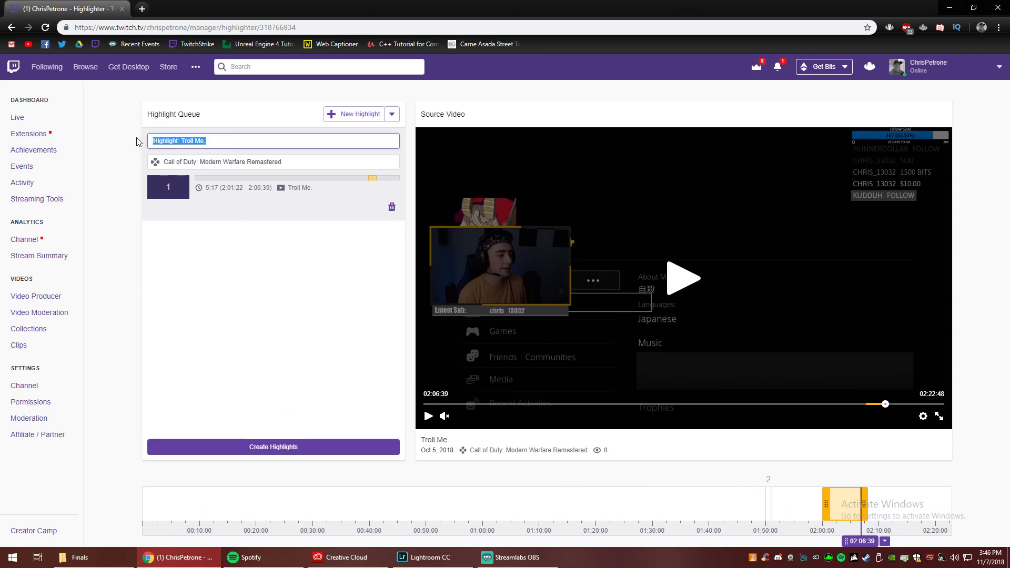
Step: Enter 'Twitch Tutorial Highlight' as the queued highlight's title
text(Twitch Tutorial)
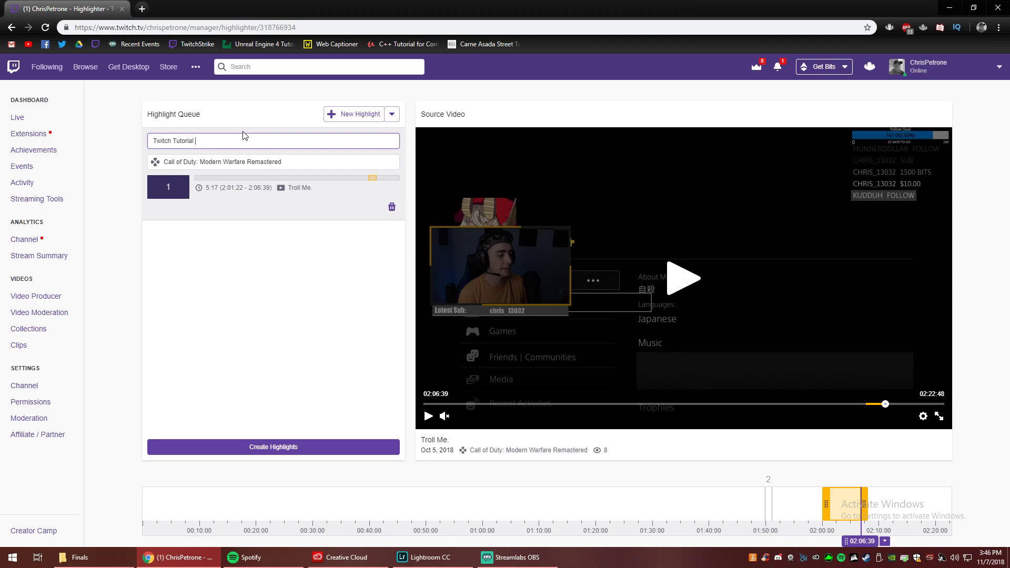
text(Highlight)
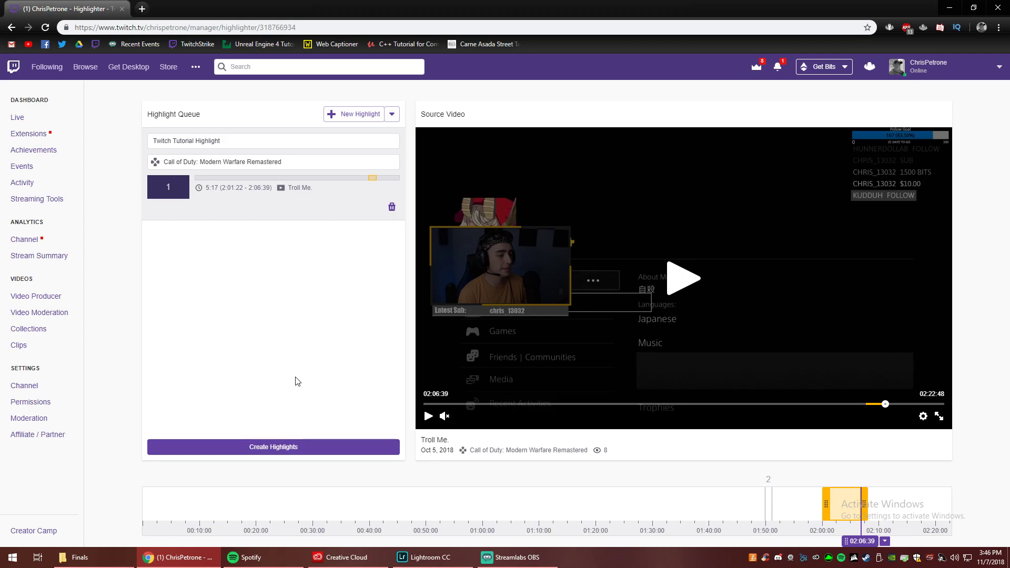
scroll(down, 3)
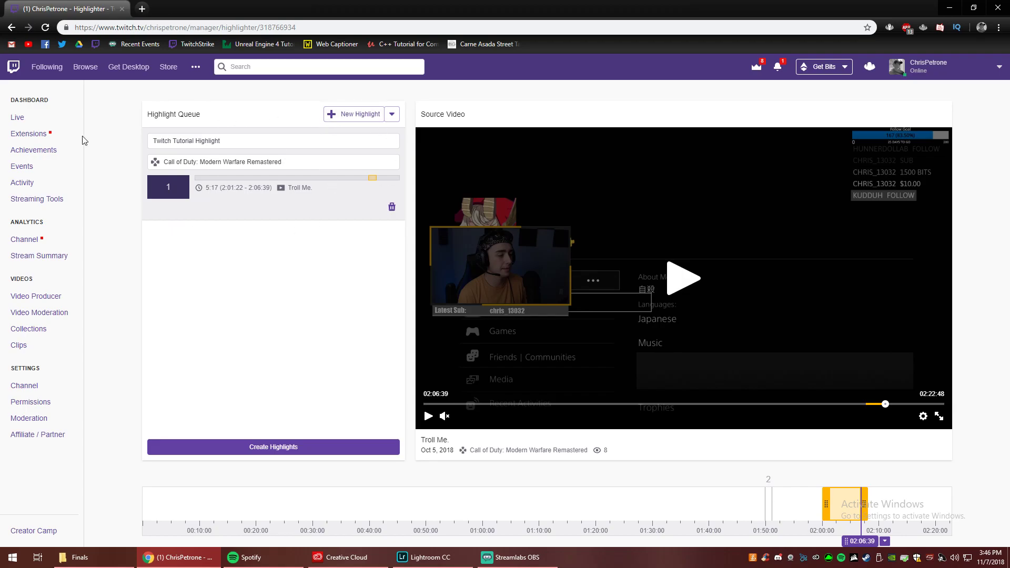
mouse_move(233, 317)
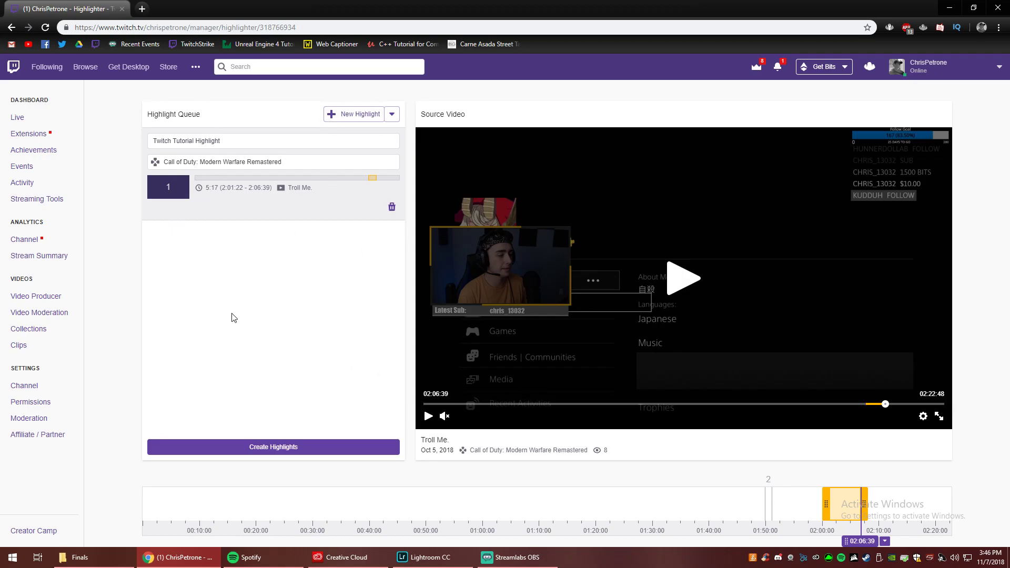
mouse_move(837, 510)
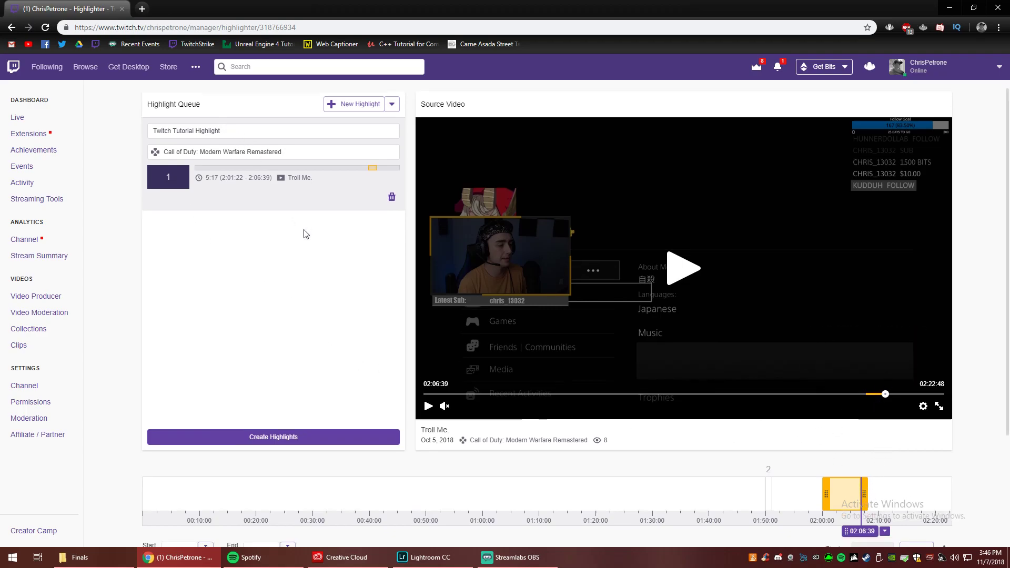
Step: Create the queued highlight and save the new video's details
click(272, 437)
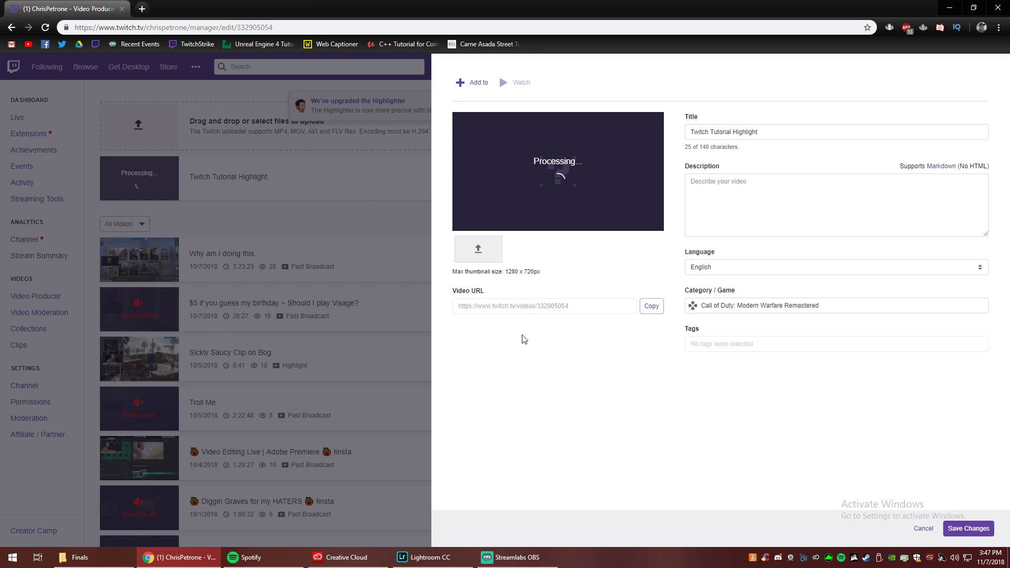
mouse_move(622, 314)
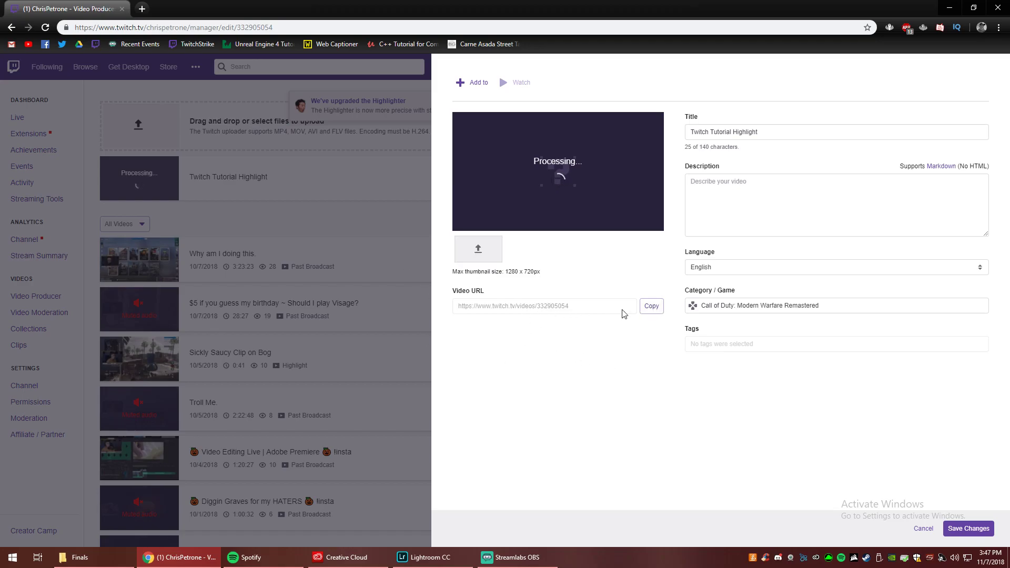
mouse_move(967, 528)
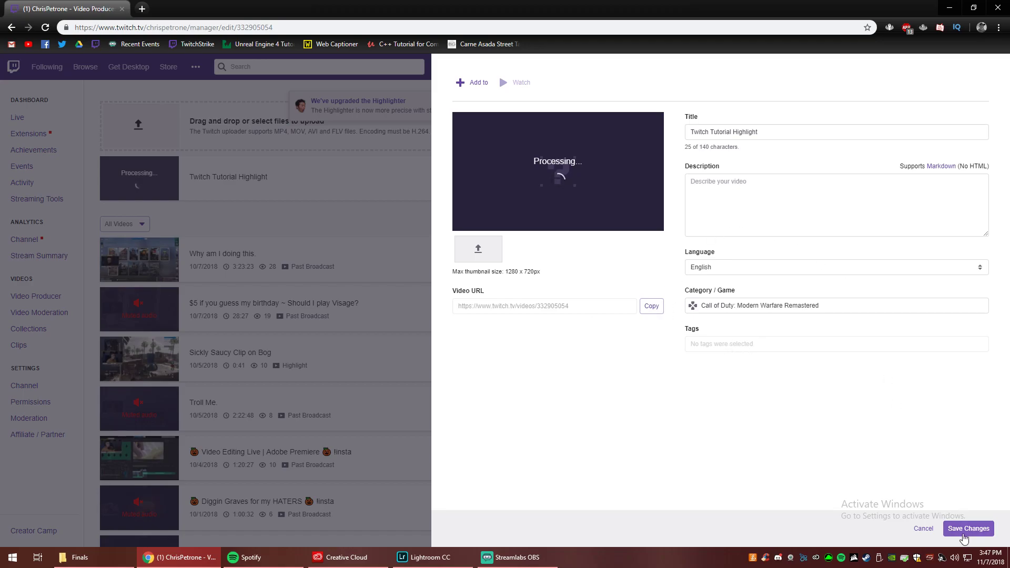
click(968, 527)
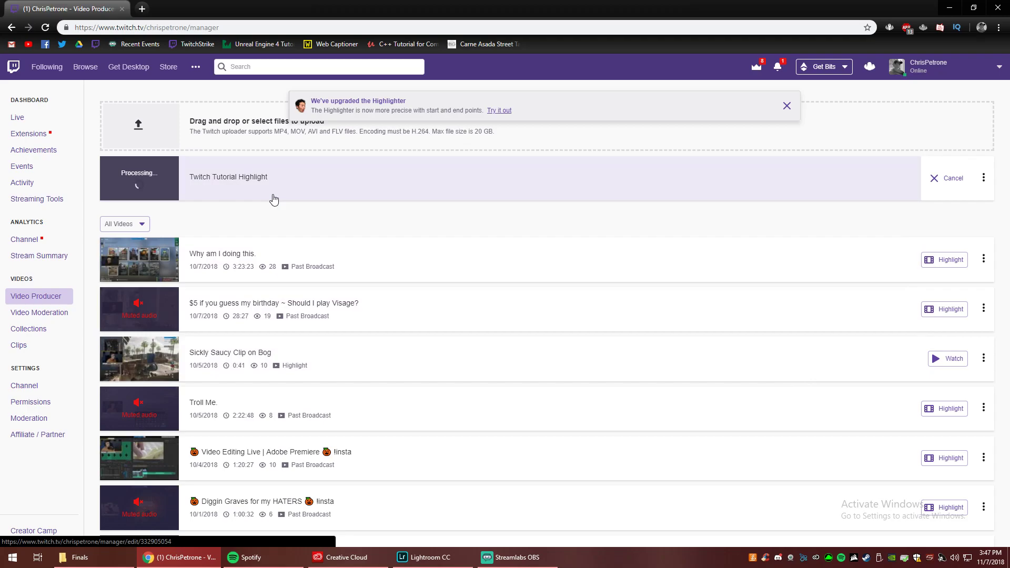
mouse_move(279, 223)
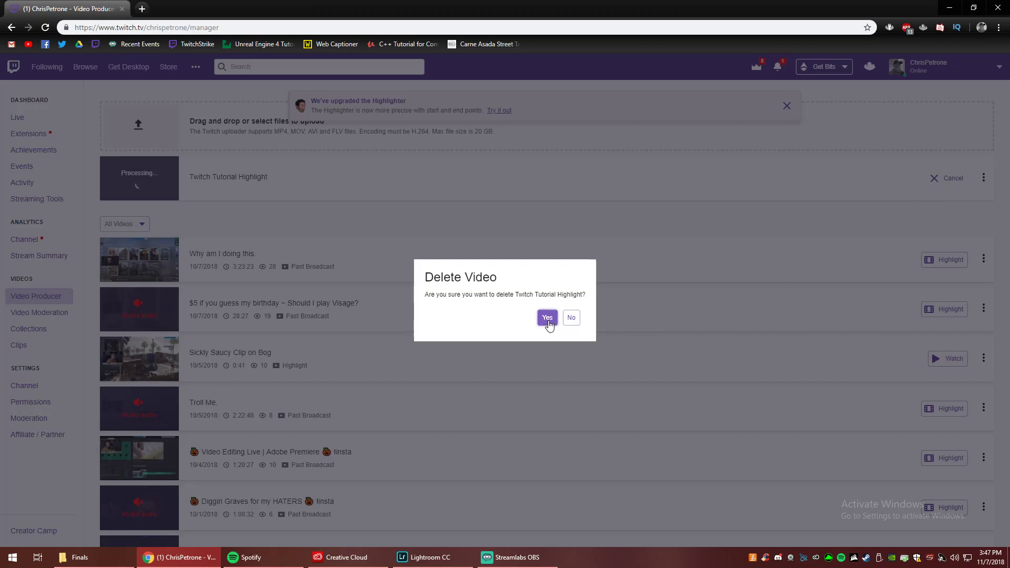
Step: Answer the Delete Video confirmation for 'Twitch Tutorial Highlight'
click(545, 317)
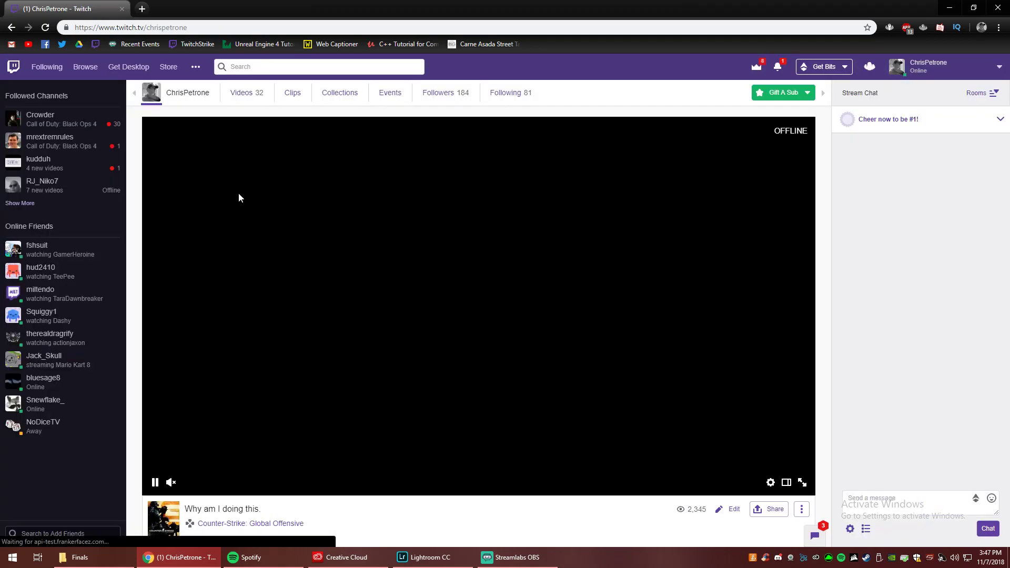
Step: Switch the Videos filter through Highlights and Past Premieres, ending on Past Broadcasts
click(246, 93)
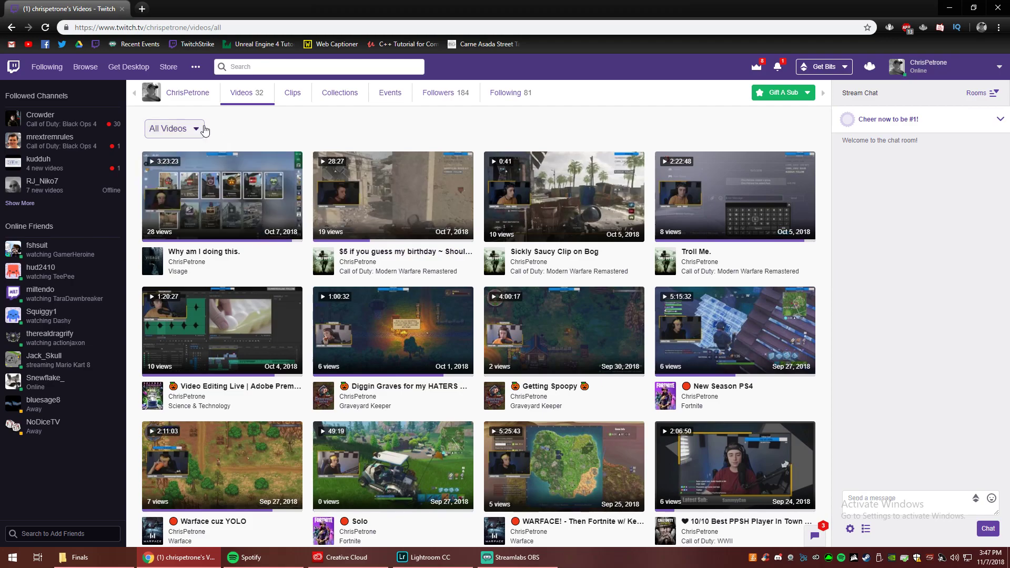
click(173, 129)
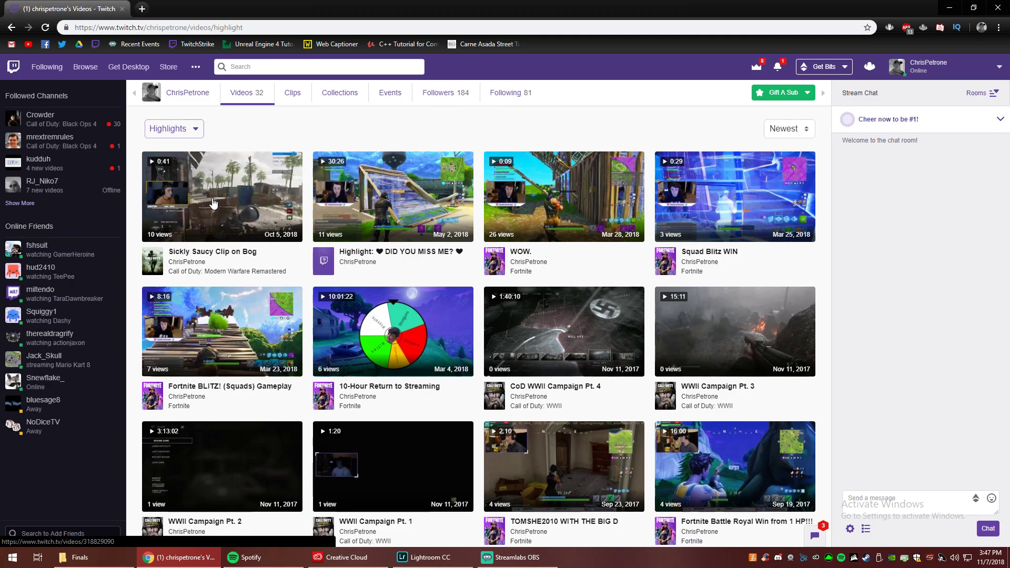
mouse_move(226, 190)
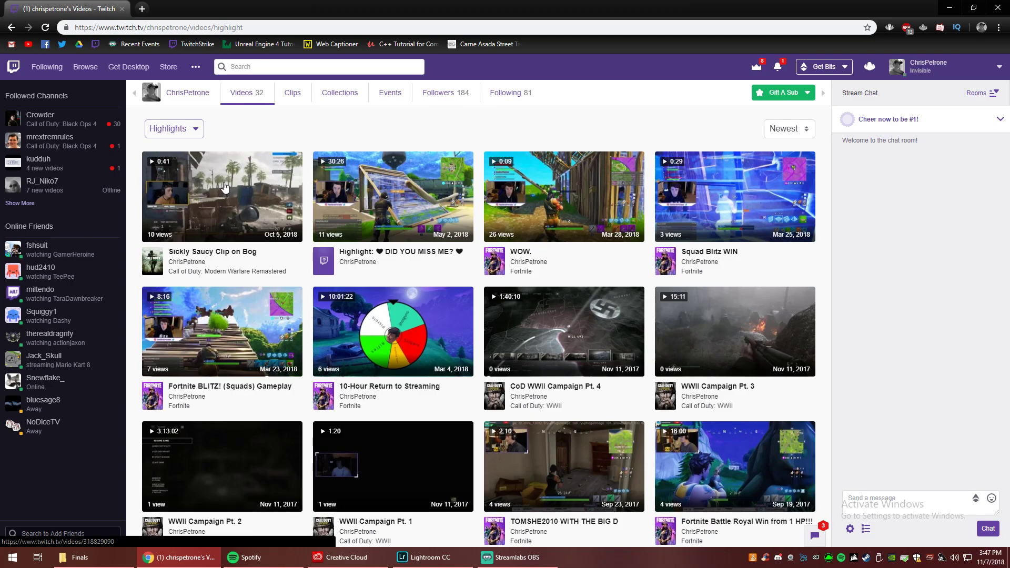
click(173, 129)
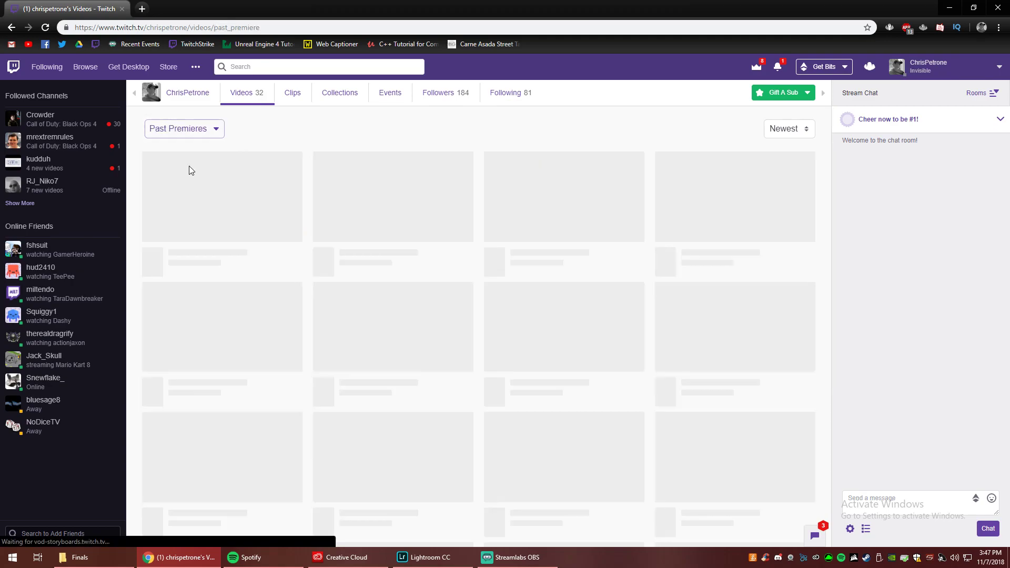
click(183, 129)
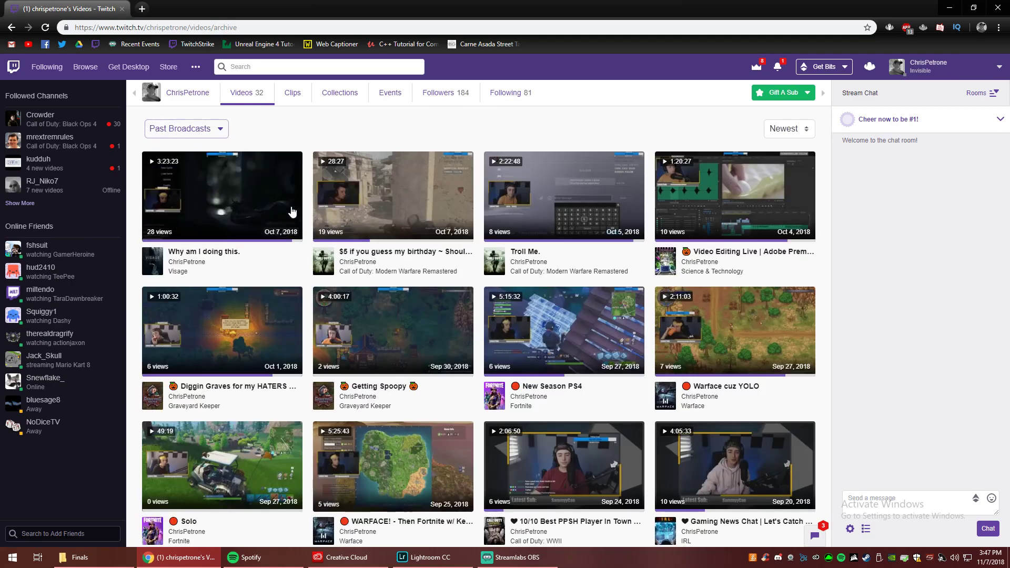